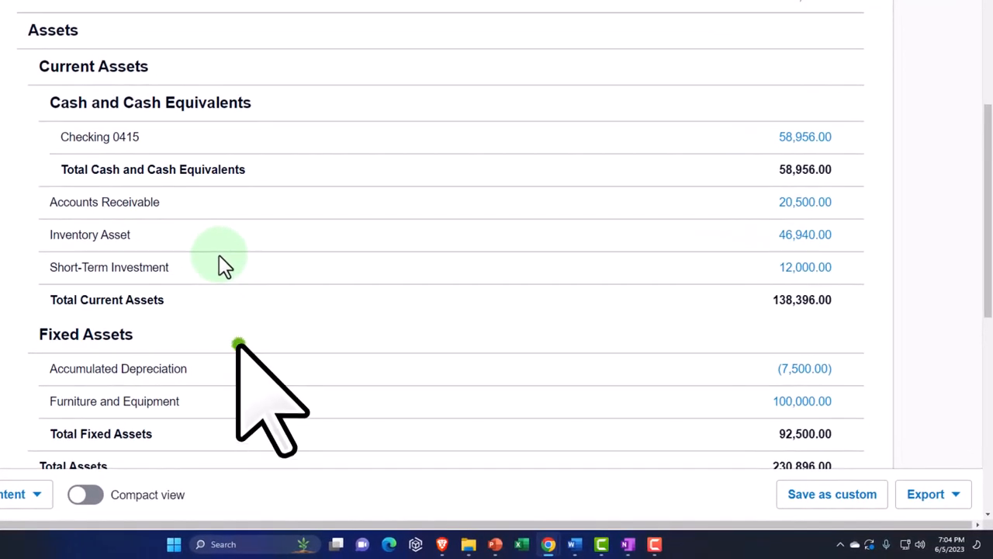
# Drill into the Furniture and Equipment account transactions and review the 18,000.00 Office Depot entry.
pyautogui.click(239, 345)
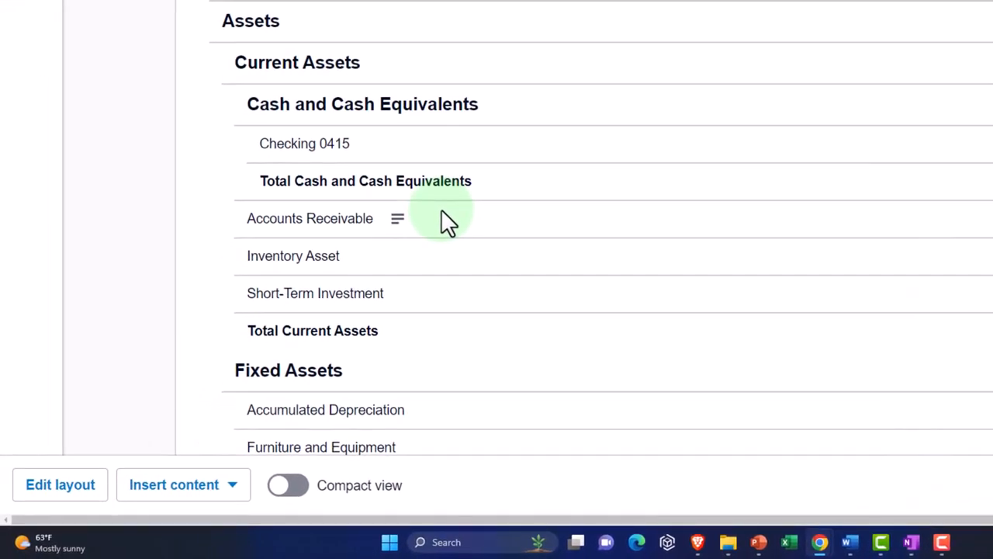
pyautogui.scroll(-3)
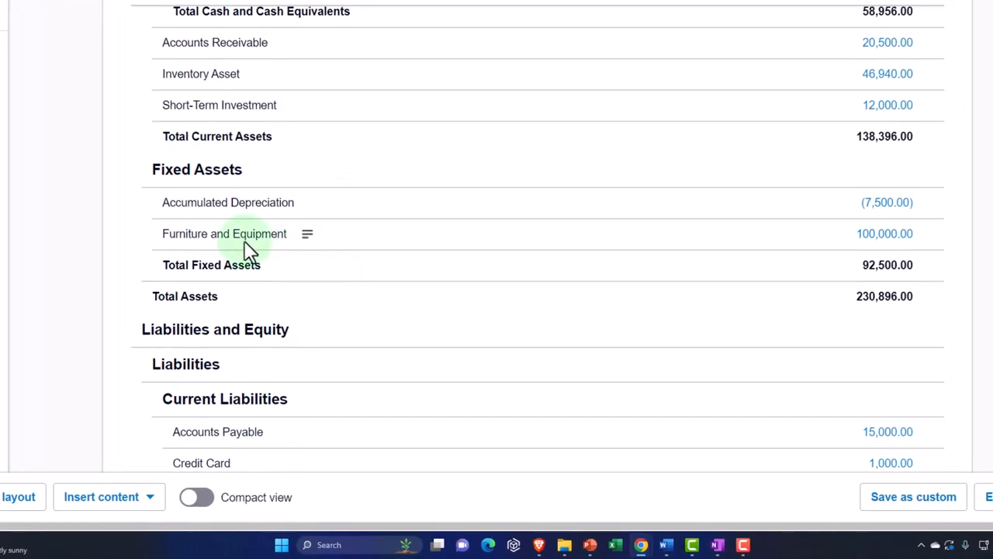
pyautogui.click(884, 233)
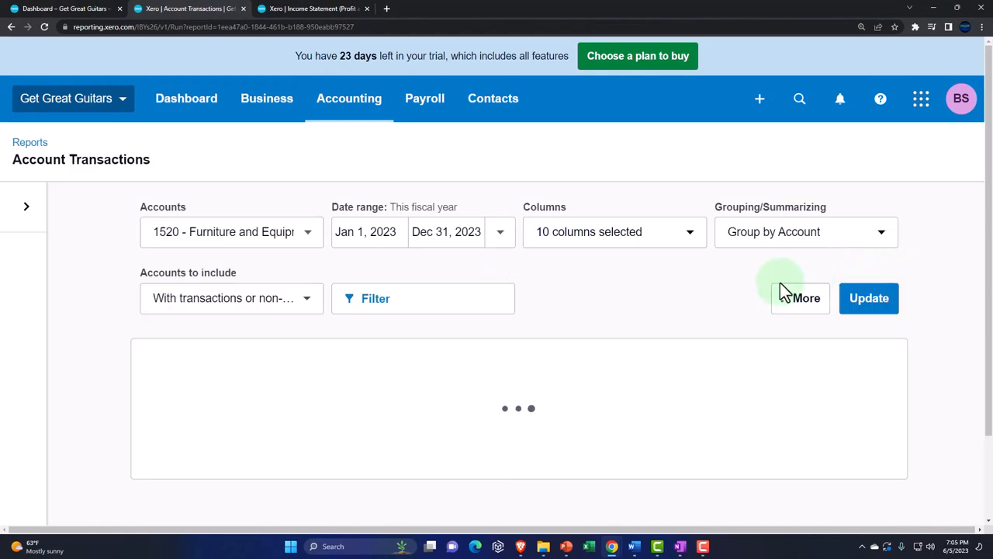
pyautogui.click(869, 298)
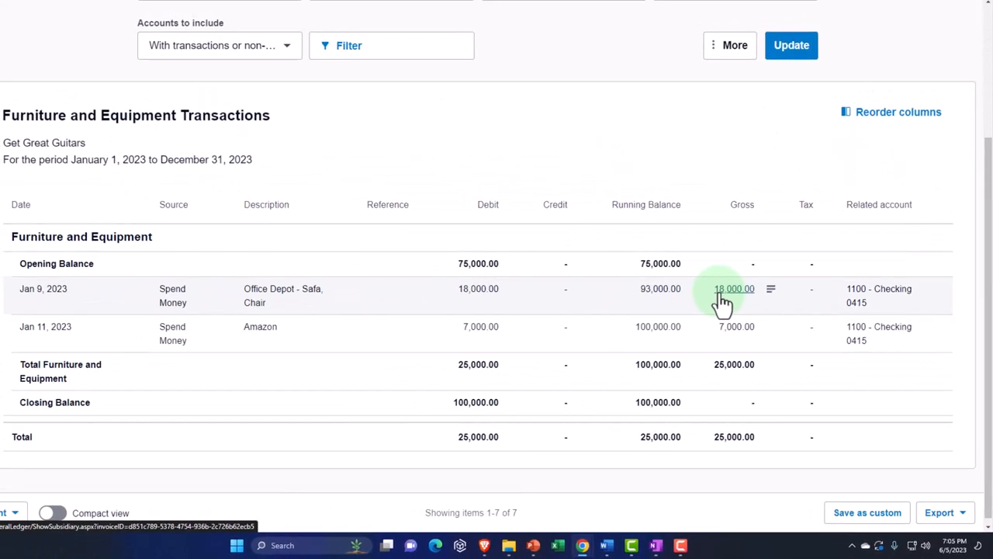
pyautogui.click(791, 45)
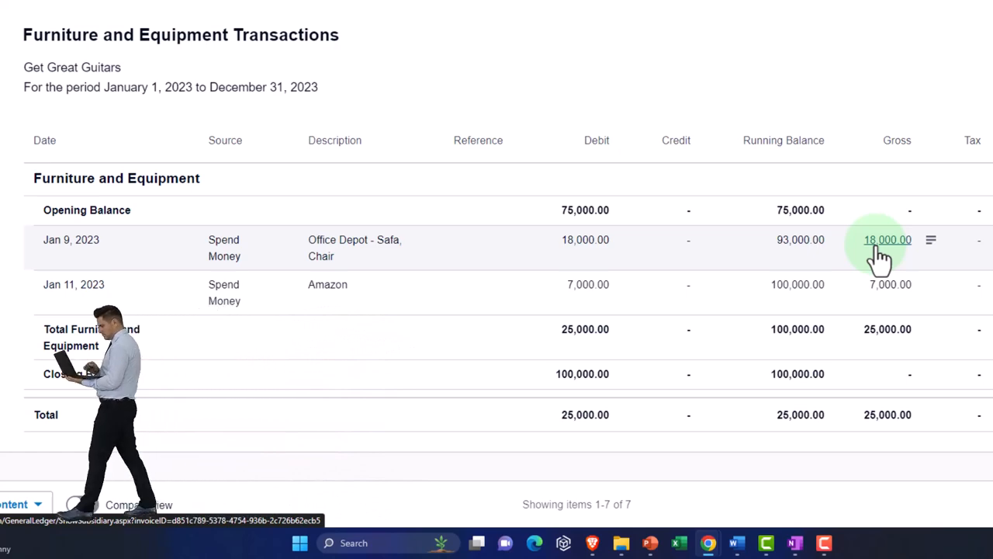
pyautogui.hscroll(3)
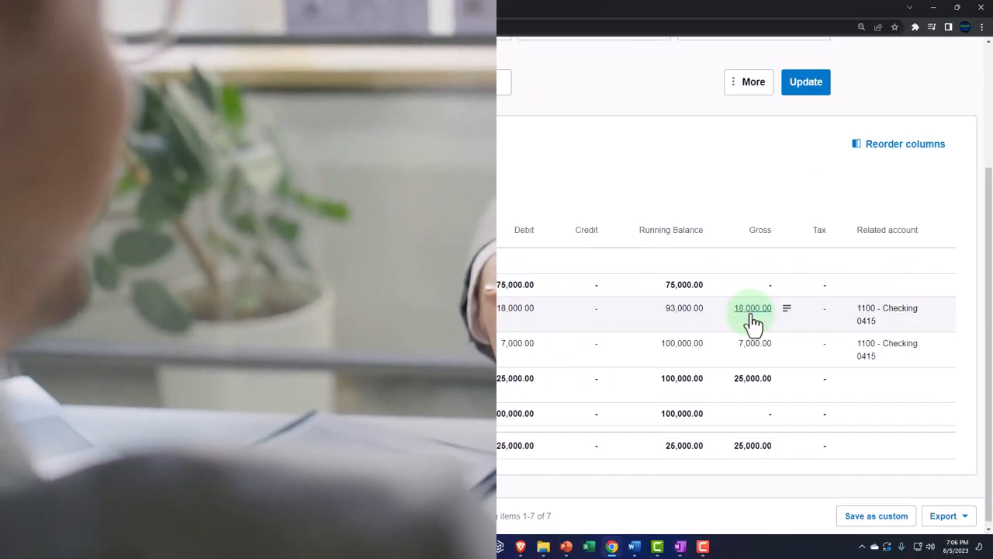
# Edit the Office Depot spend-money transaction's unit price from 18,000 to 16,000 and update it.
pyautogui.click(752, 307)
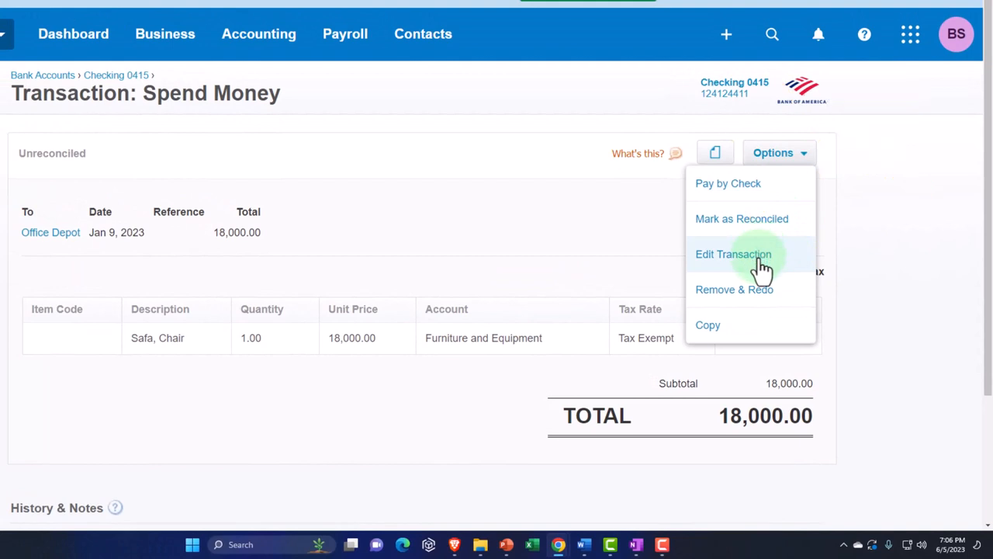
pyautogui.click(733, 254)
pyautogui.write('16,000')
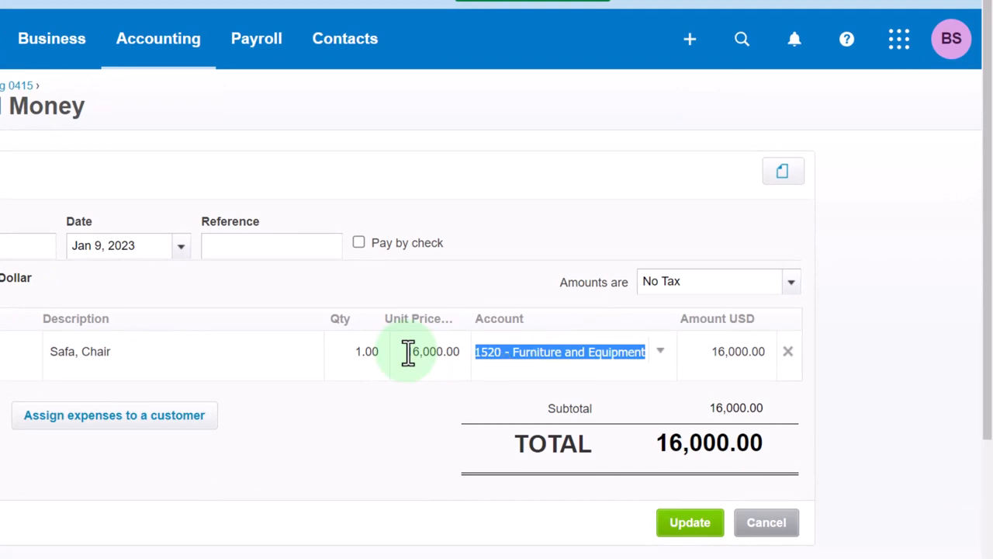
pyautogui.click(689, 521)
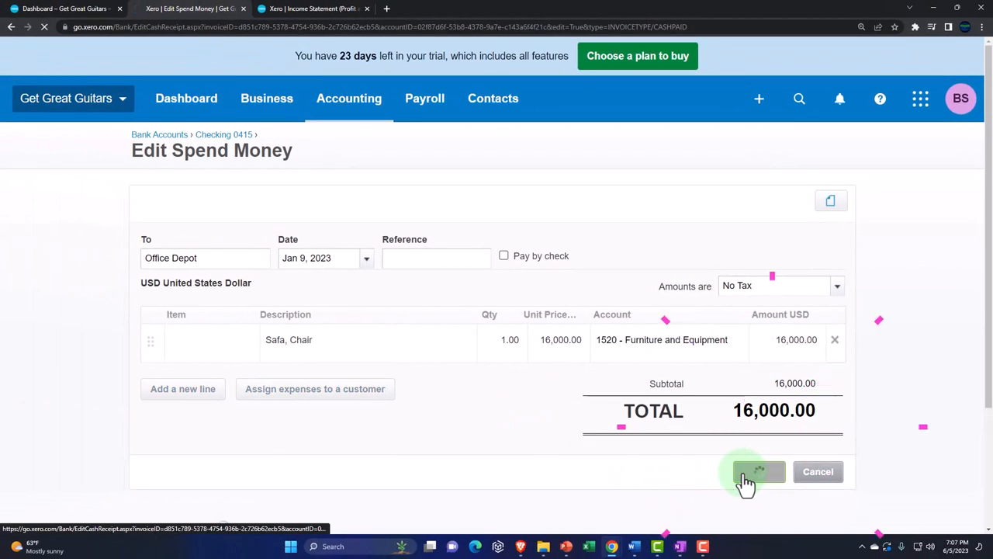
pyautogui.click(757, 472)
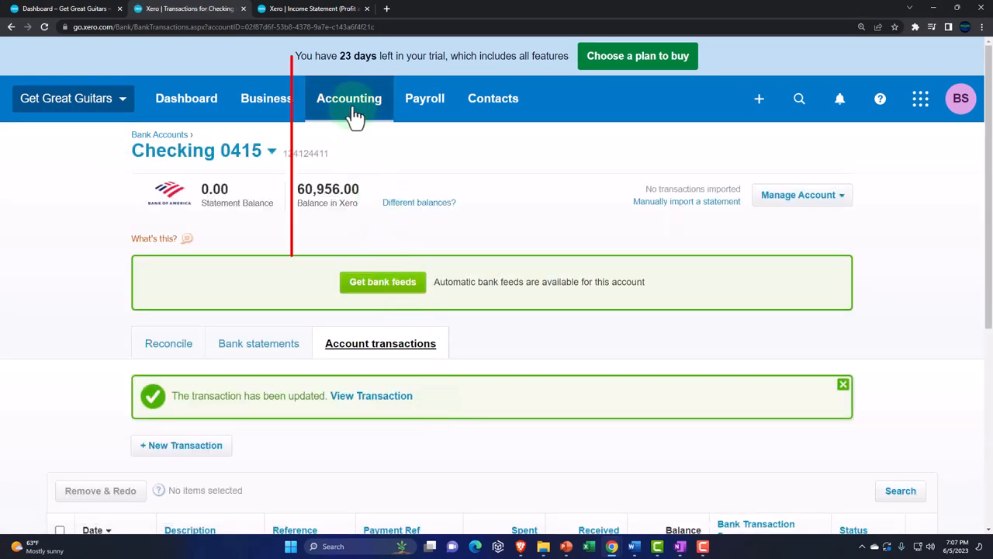
# Run the Balance Sheet as of Dec 31, 2023 showing Furniture and Equipment at 98,000.00.
pyautogui.click(348, 98)
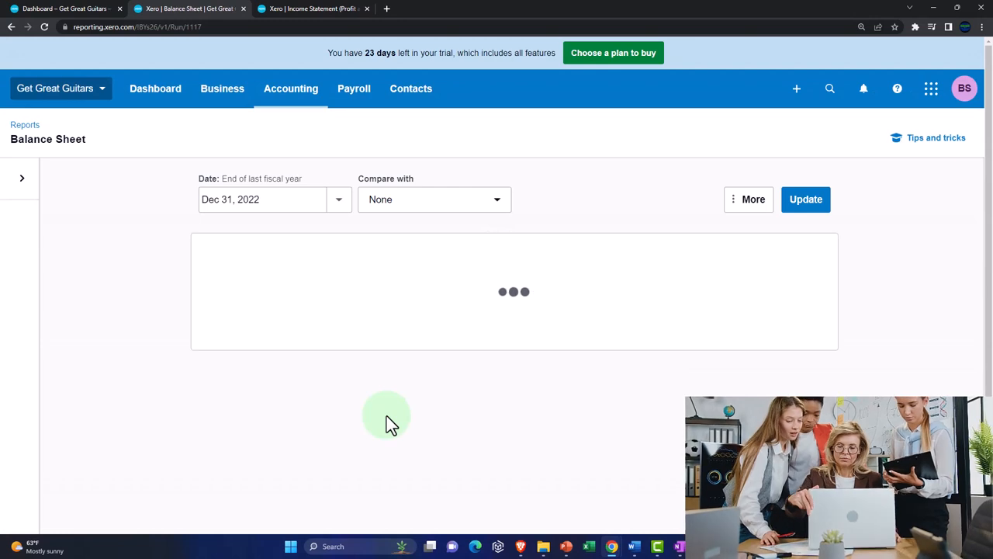
pyautogui.click(338, 199)
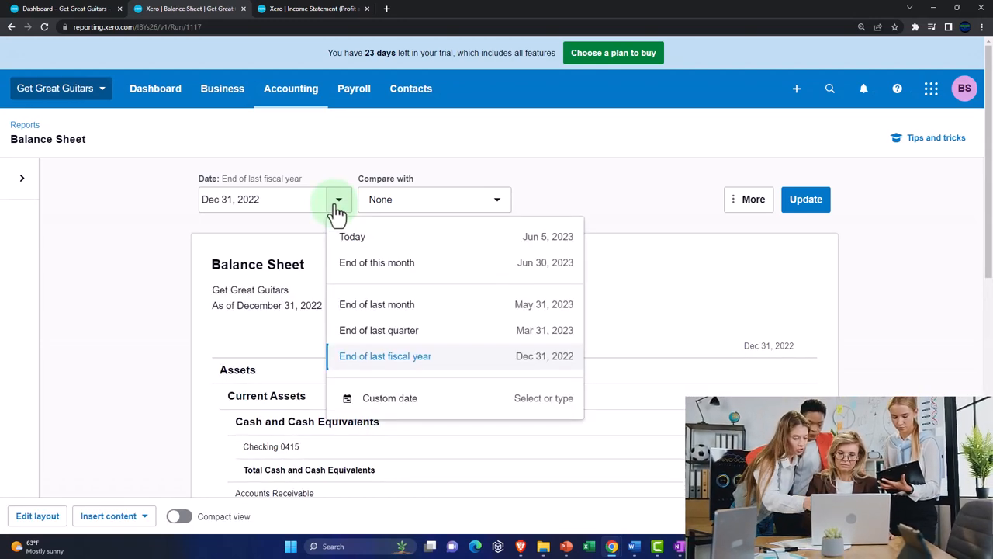
pyautogui.click(389, 397)
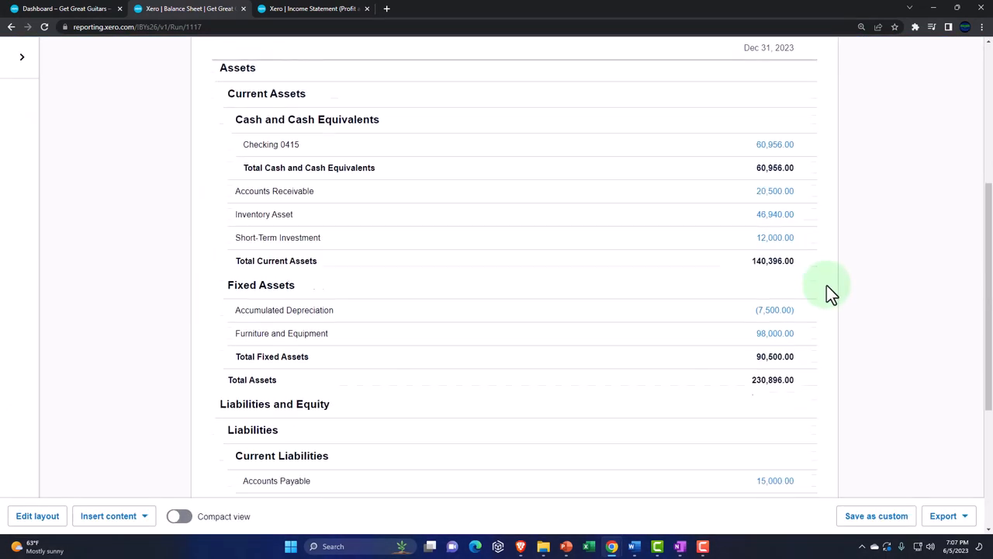
pyautogui.scroll(-3)
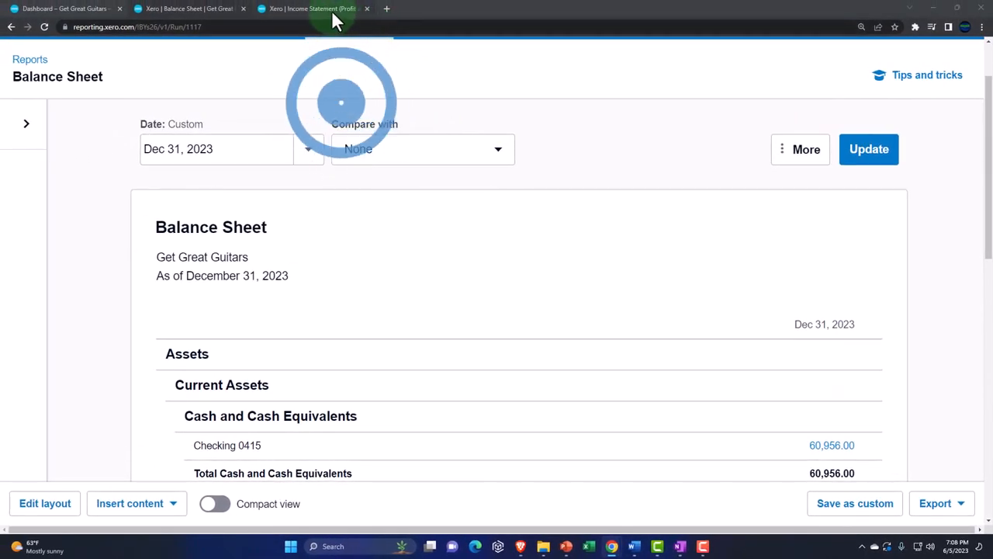
# Bring up the Reports home page with favourite reports in a new browser tab.
pyautogui.rightClick(310, 10)
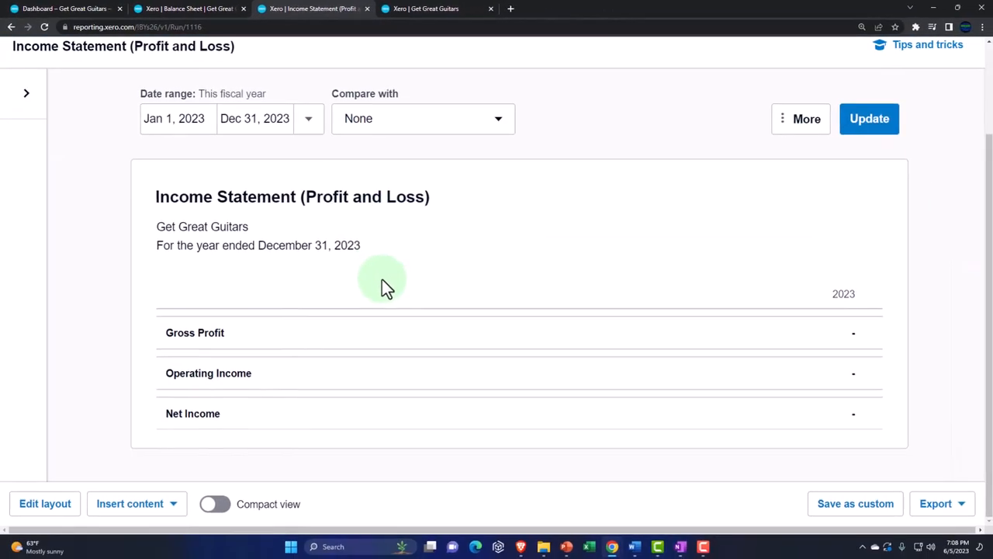
pyautogui.click(438, 9)
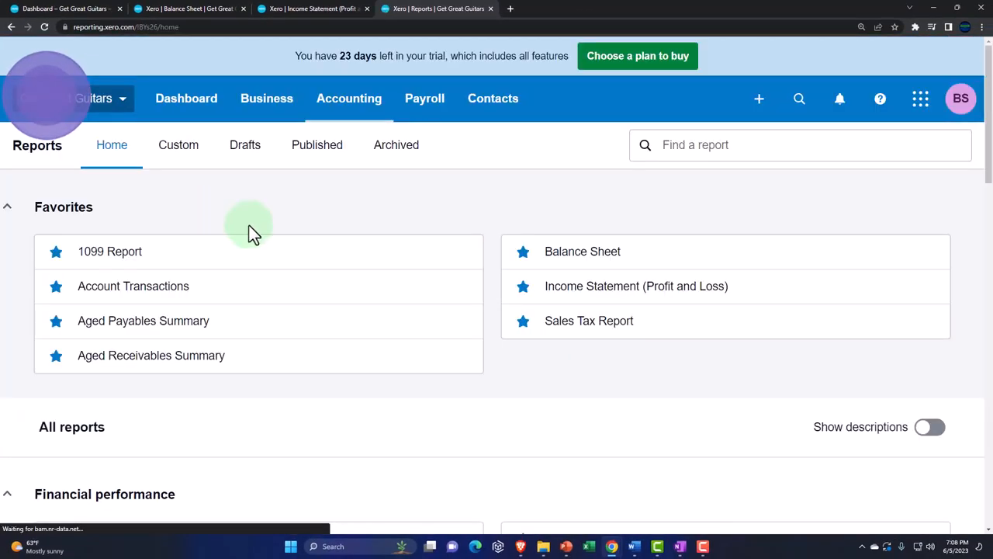
# Run the Trial Balance as of Dec 31, 2023 and review the 238,396.00 debit and credit totals.
pyautogui.write('tri')
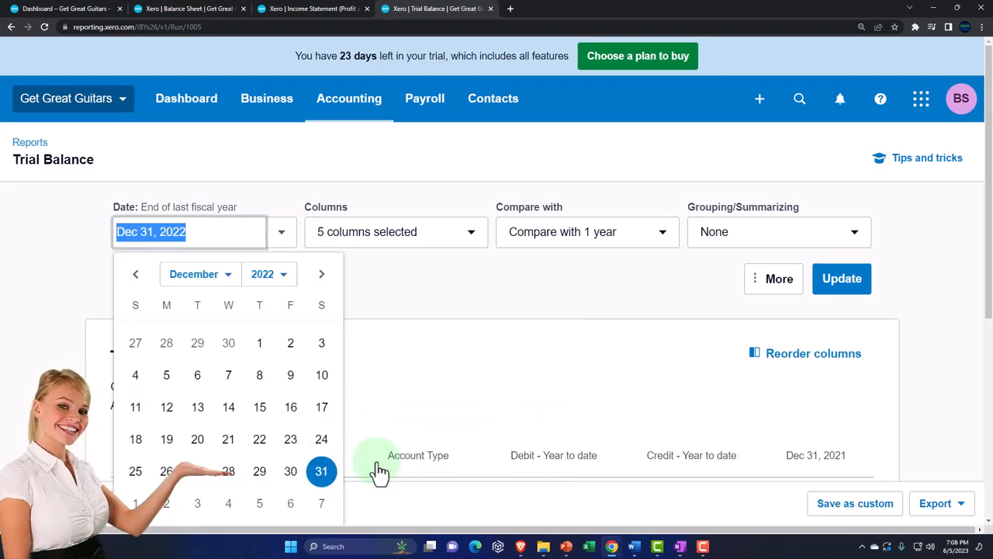
pyautogui.click(270, 273)
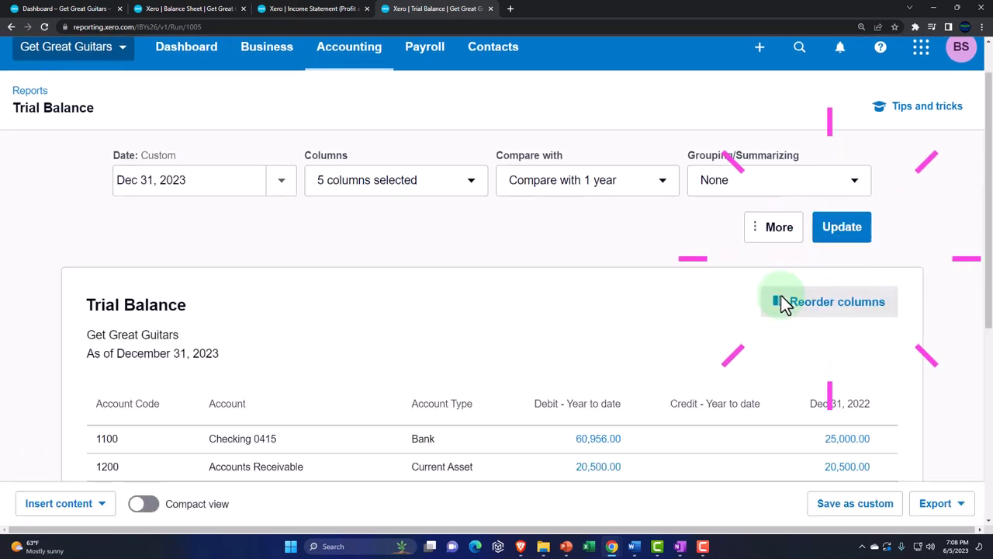
pyautogui.scroll(-3)
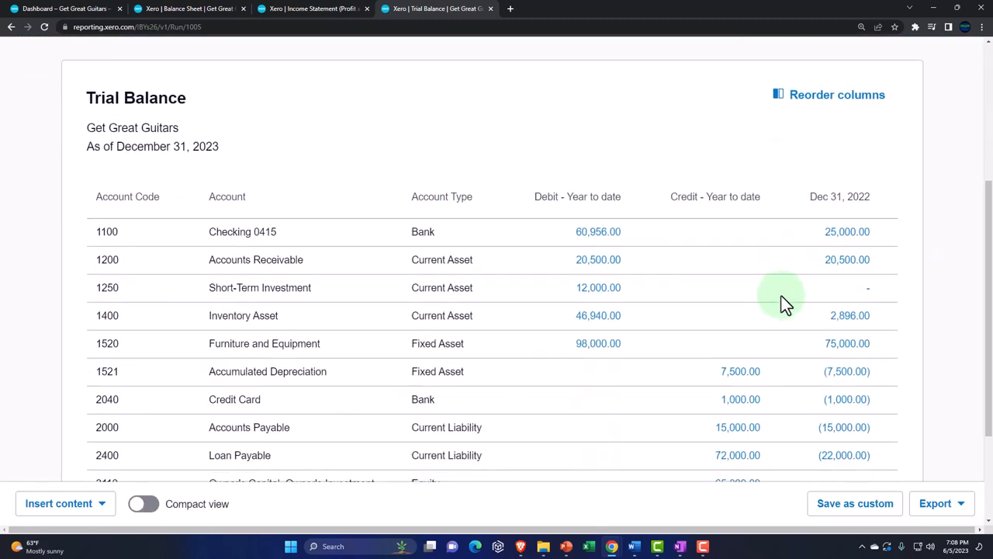
pyautogui.scroll(-3)
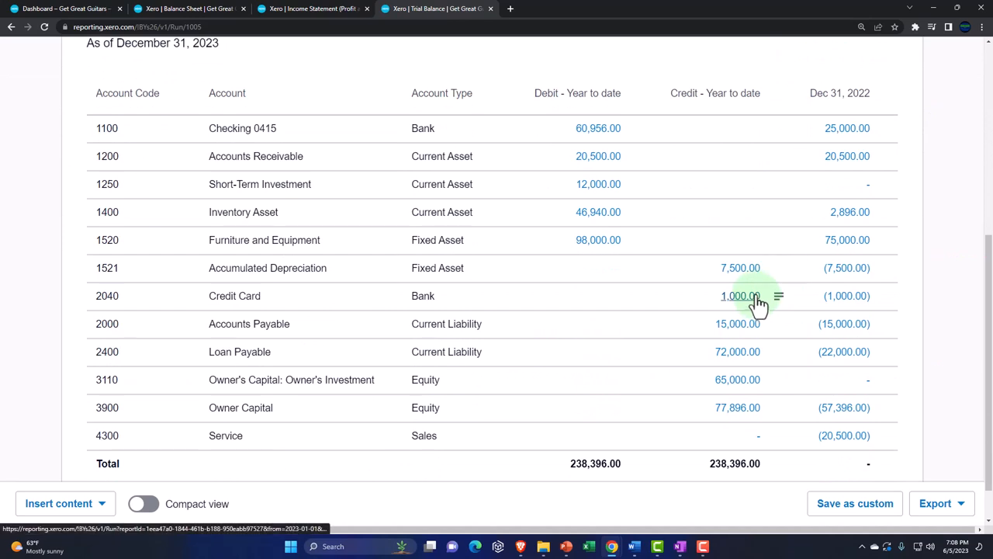
pyautogui.click(741, 295)
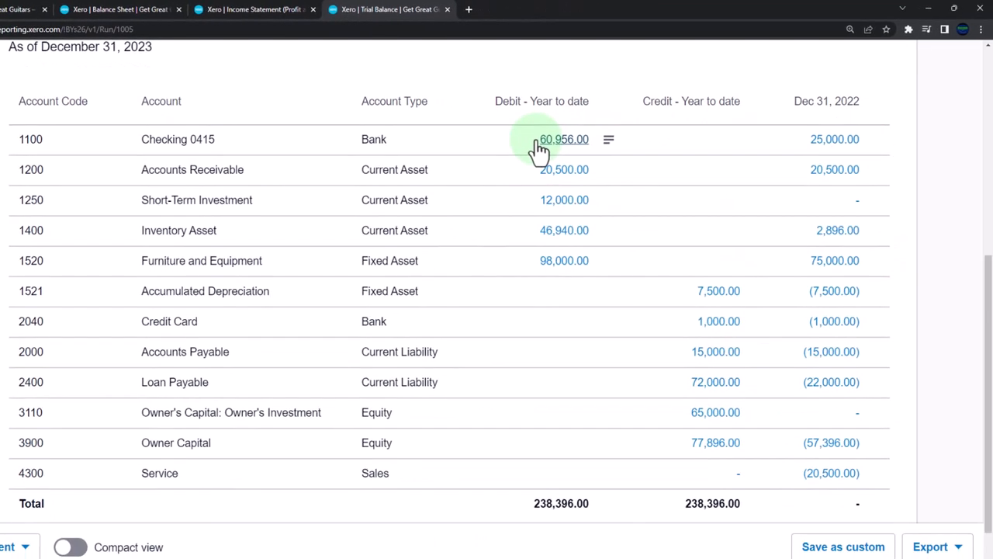
pyautogui.moveTo(541, 192)
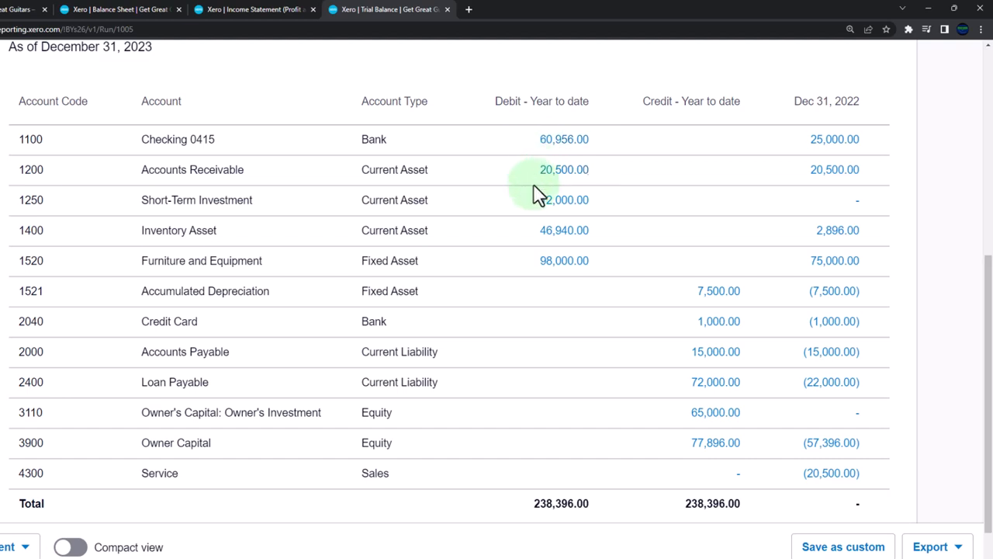